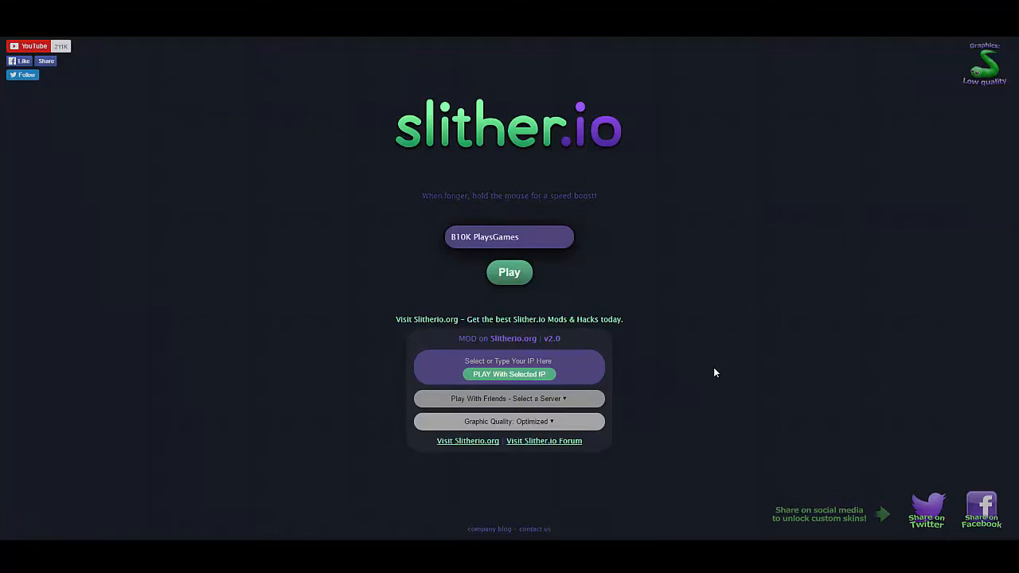
pyautogui.moveTo(650, 328)
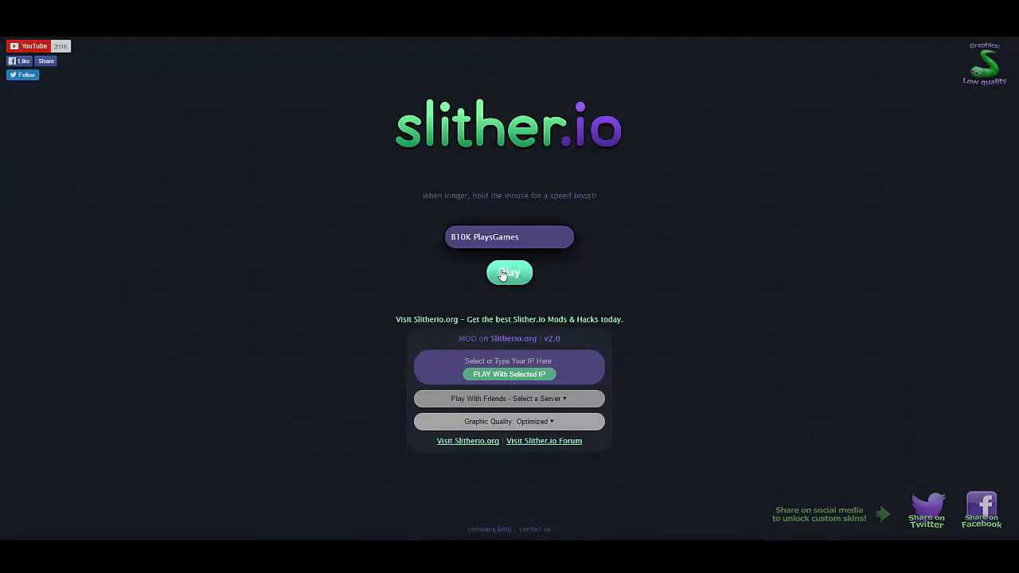
# Step: Start the first round with the entered nickname and steer the snake until it dies
pyautogui.click(510, 272)
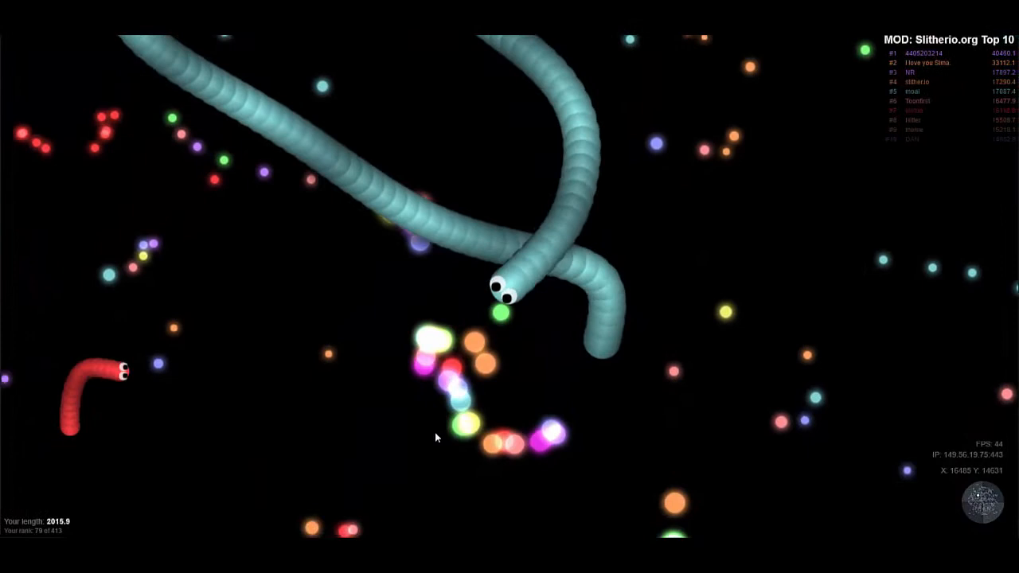
pyautogui.moveTo(656, 410)
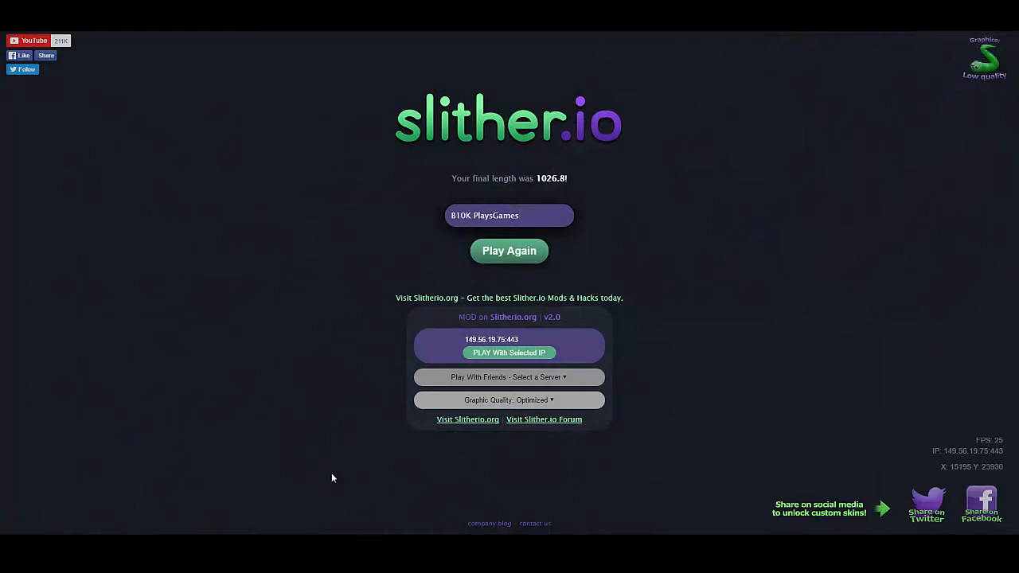
# Step: Start a second round via Play Again and play until it ends at length 186.1
pyautogui.click(510, 251)
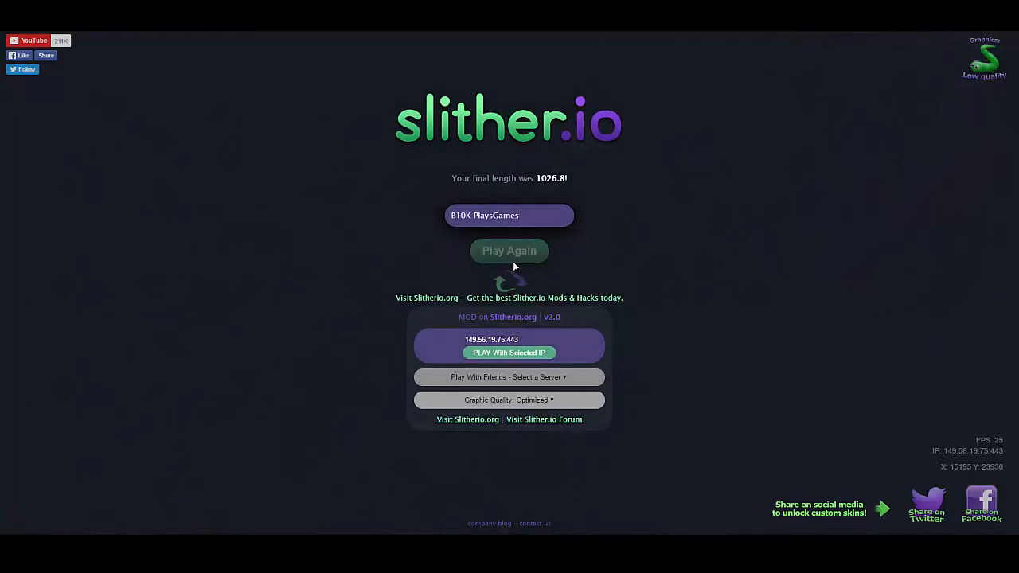
pyautogui.click(510, 252)
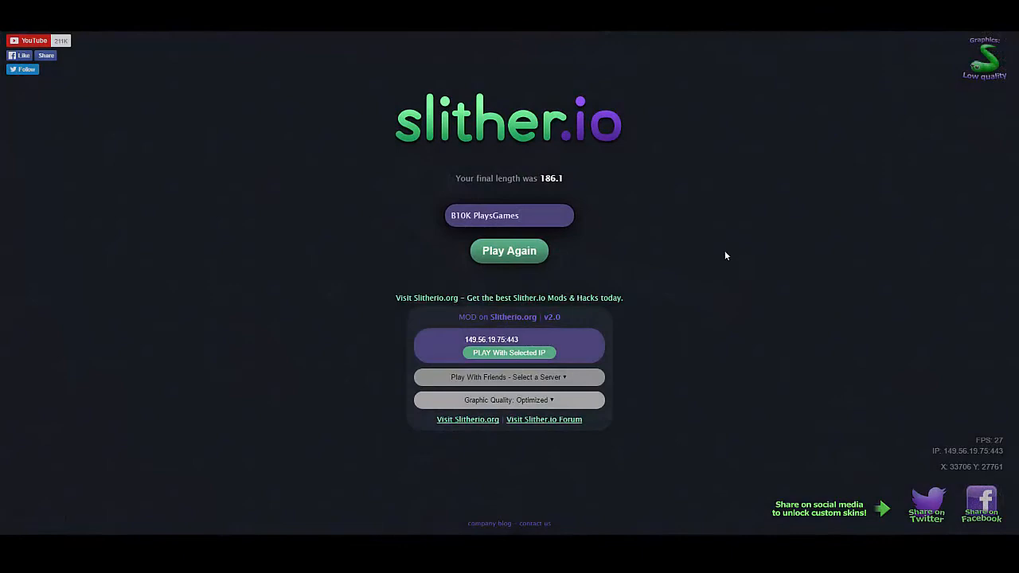
pyautogui.moveTo(704, 256)
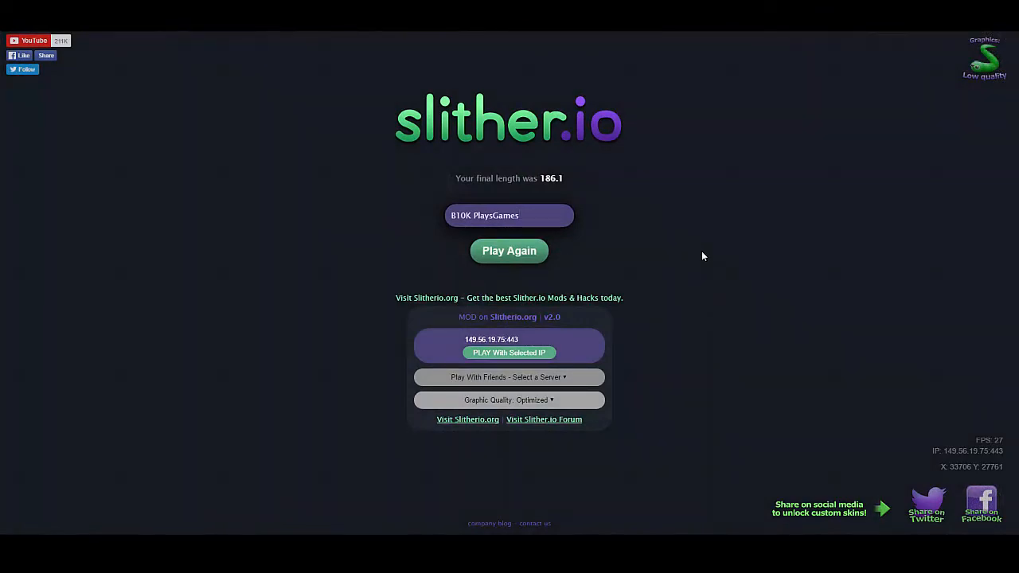
pyautogui.click(510, 215)
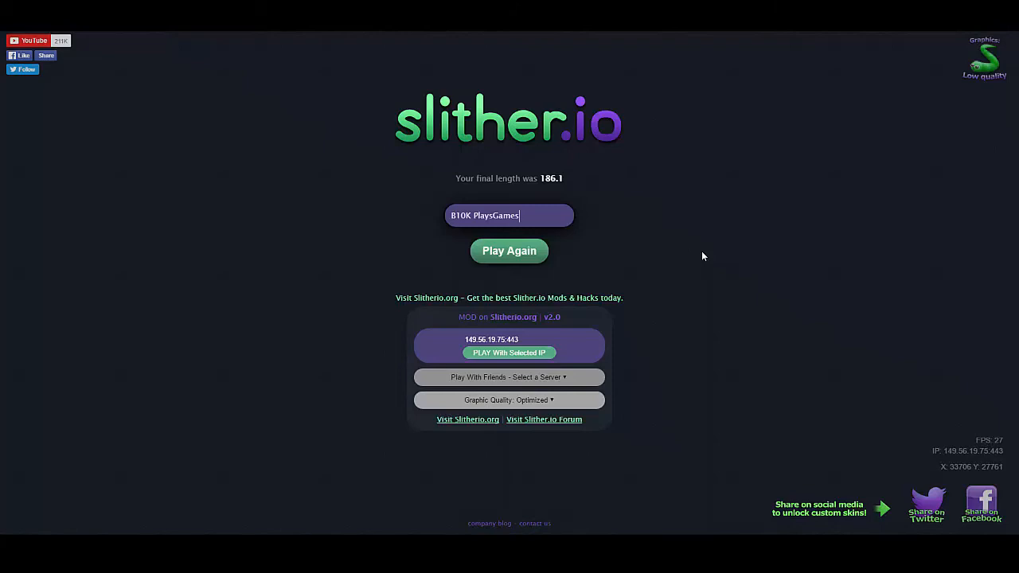